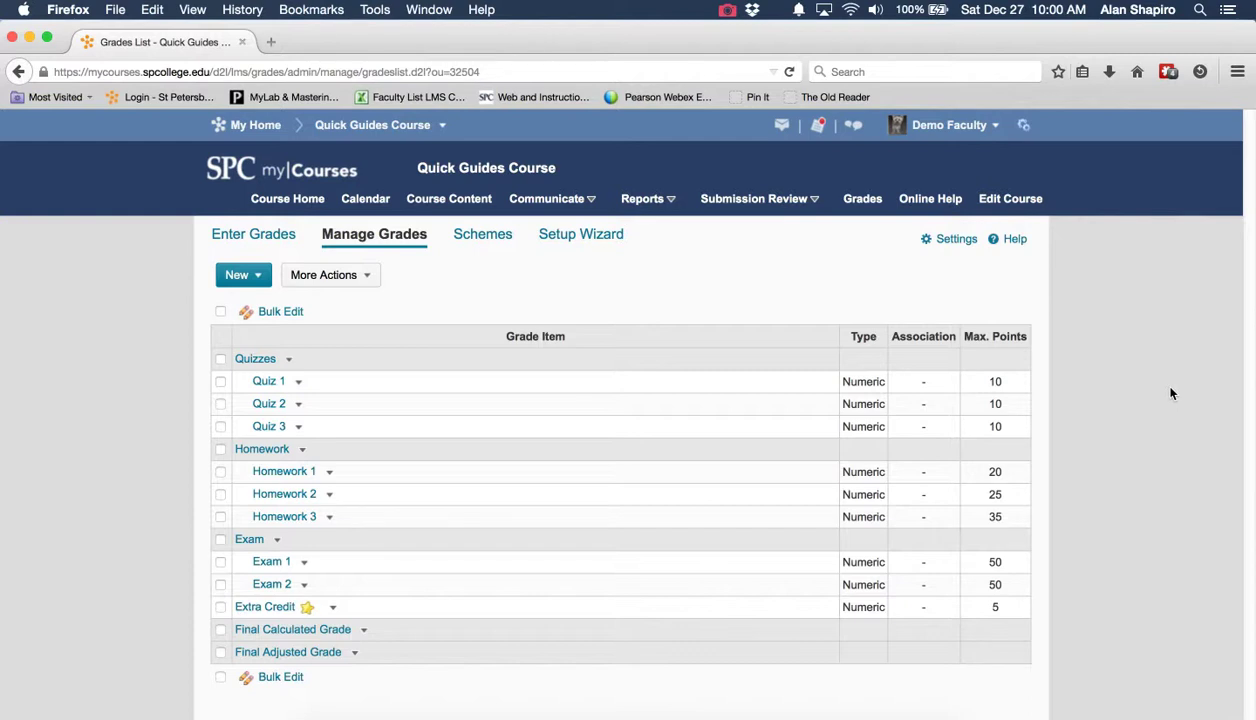
mouse_move(1175, 388)
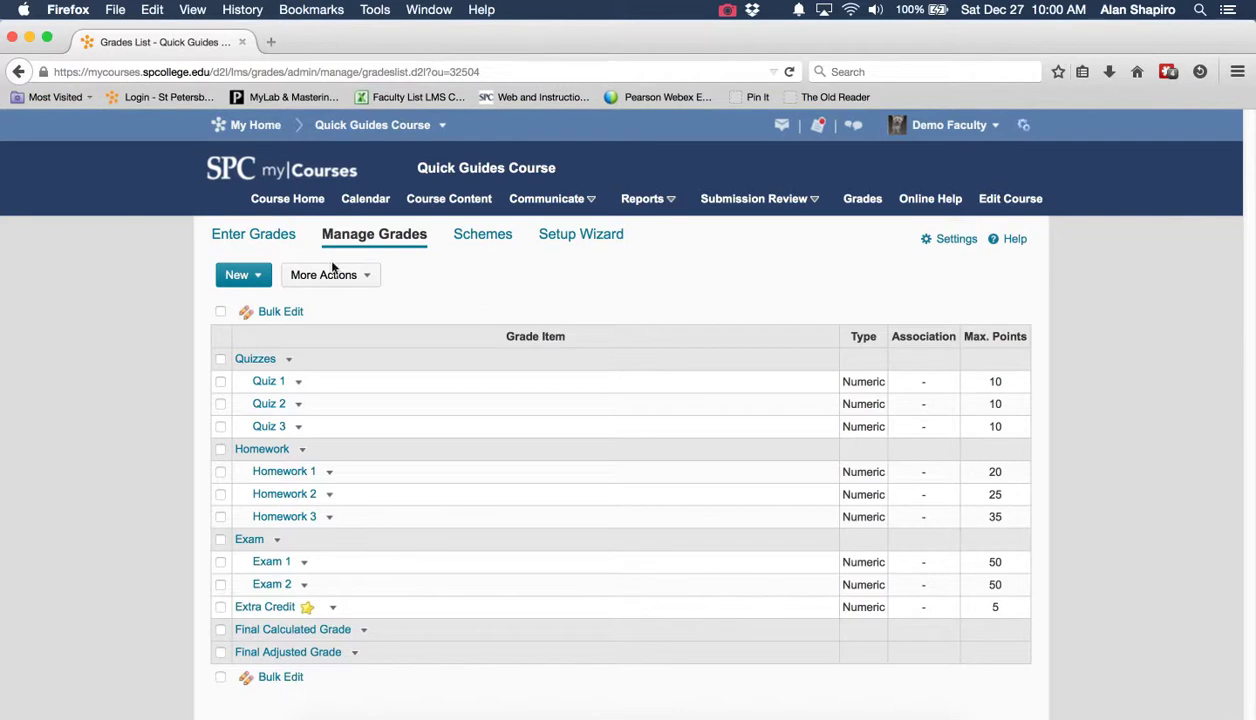
Step: Open the Enter Grades student list and switch it to Spreadsheet View
click(253, 233)
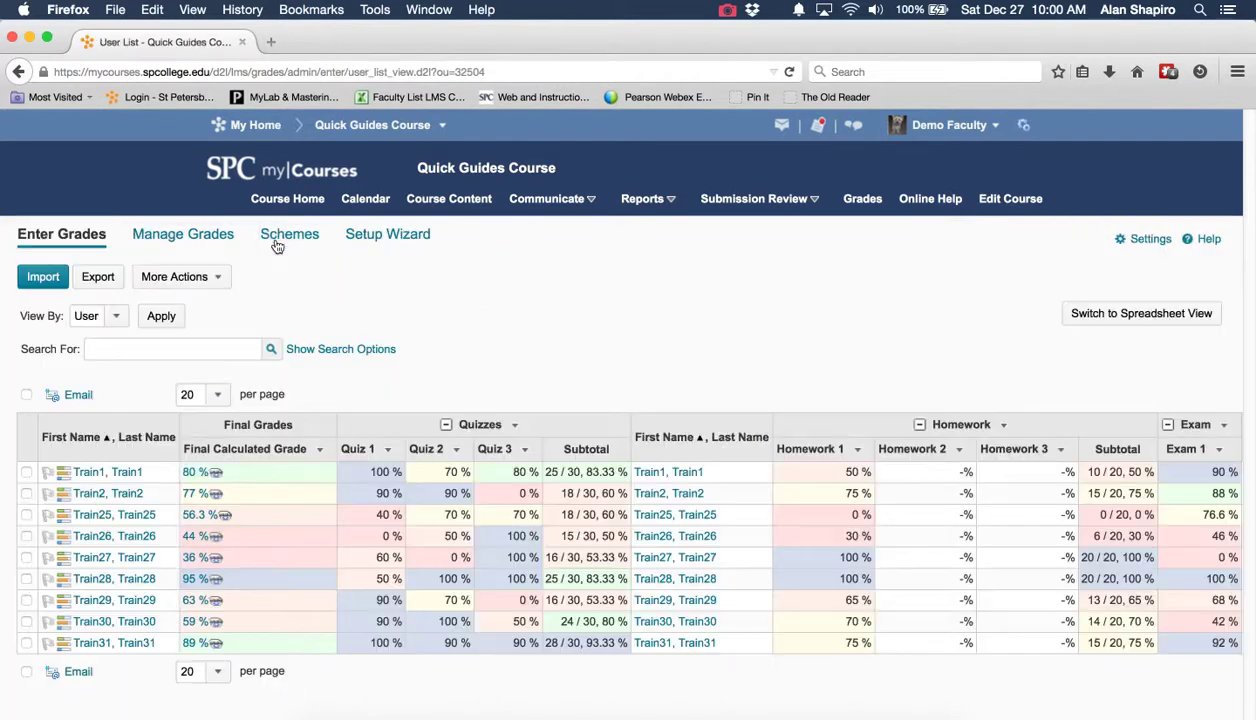
mouse_move(1150, 326)
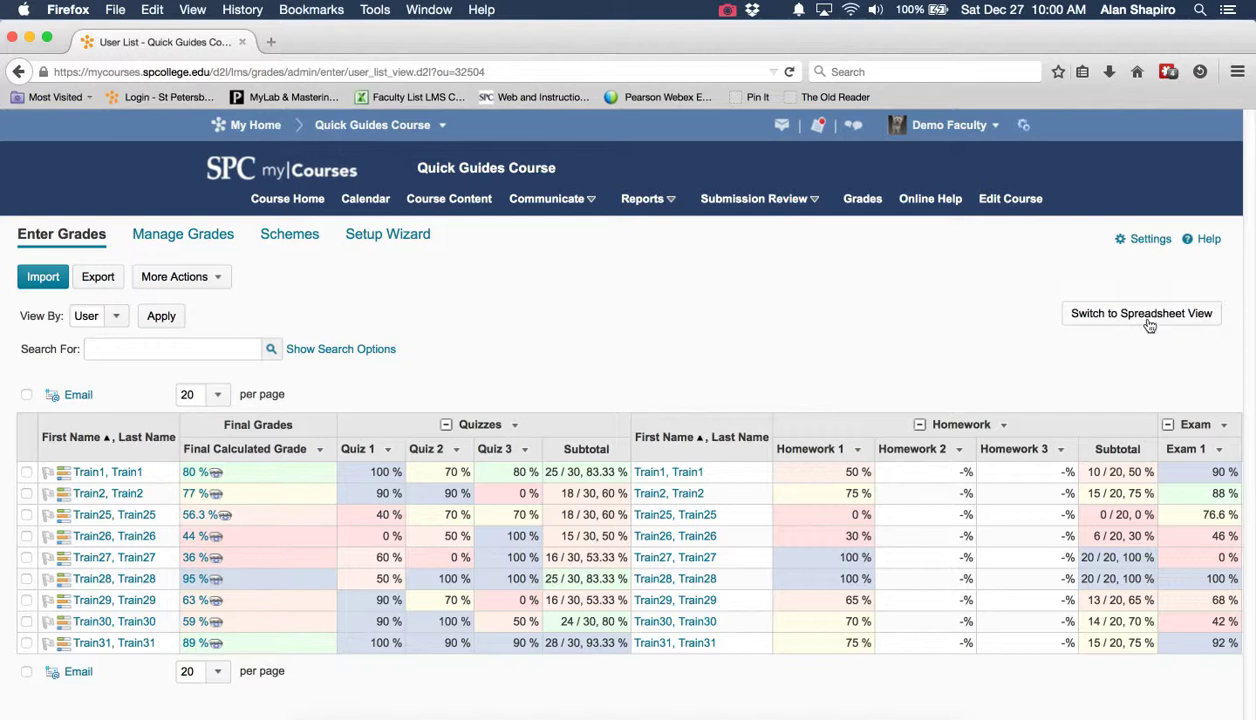
click(1141, 313)
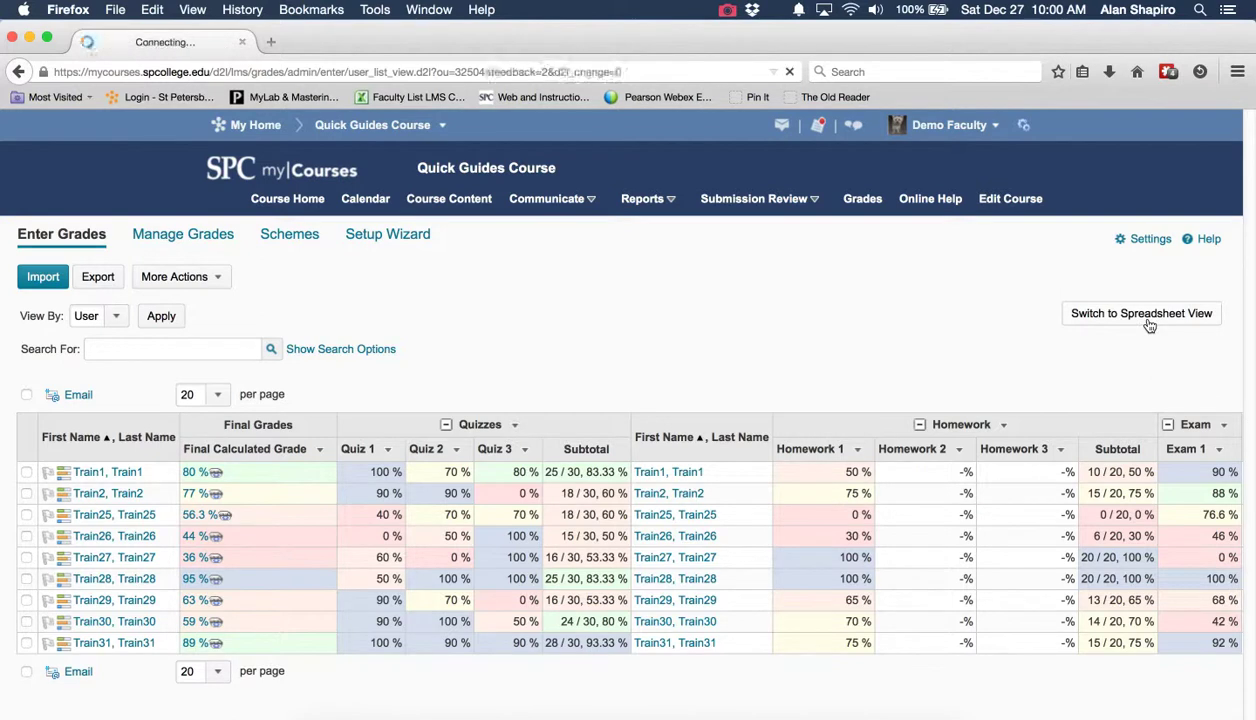
Step: Enter Homework scores: Train1 Homework 2 = 25, Train2 Homework 1 = 13, Train1 Homework 3 = 35
click(1141, 313)
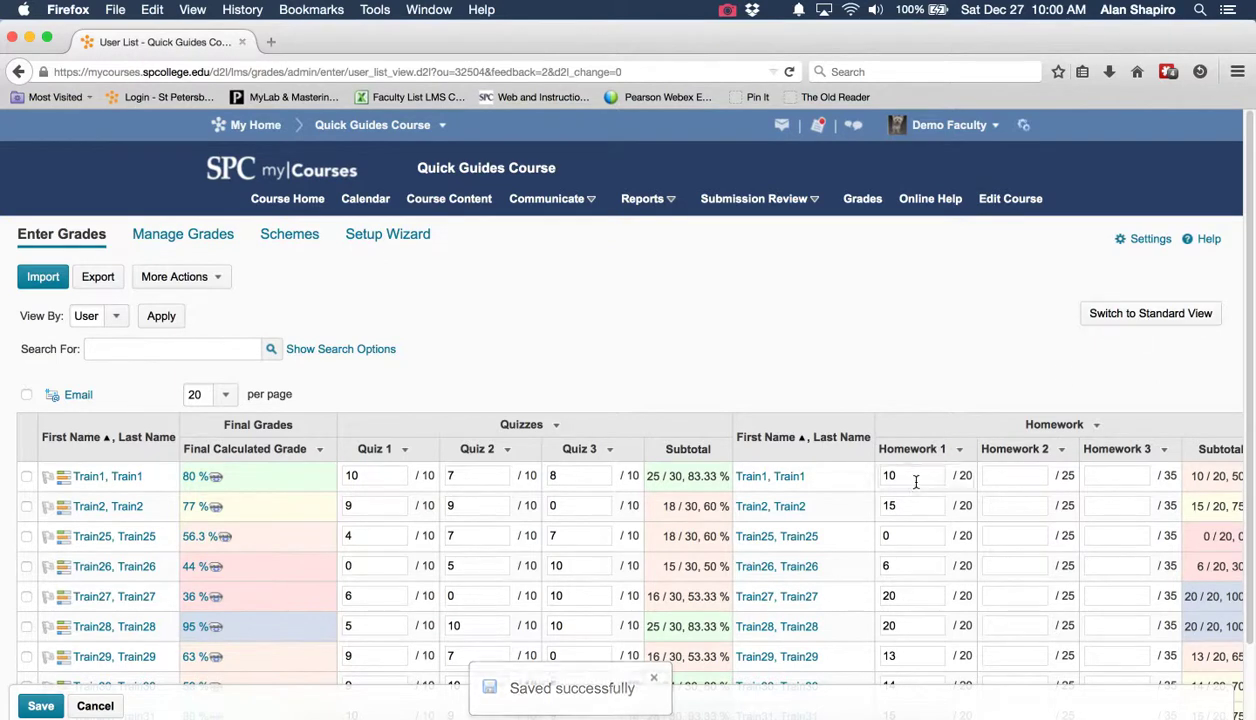
click(1013, 475)
text(25)
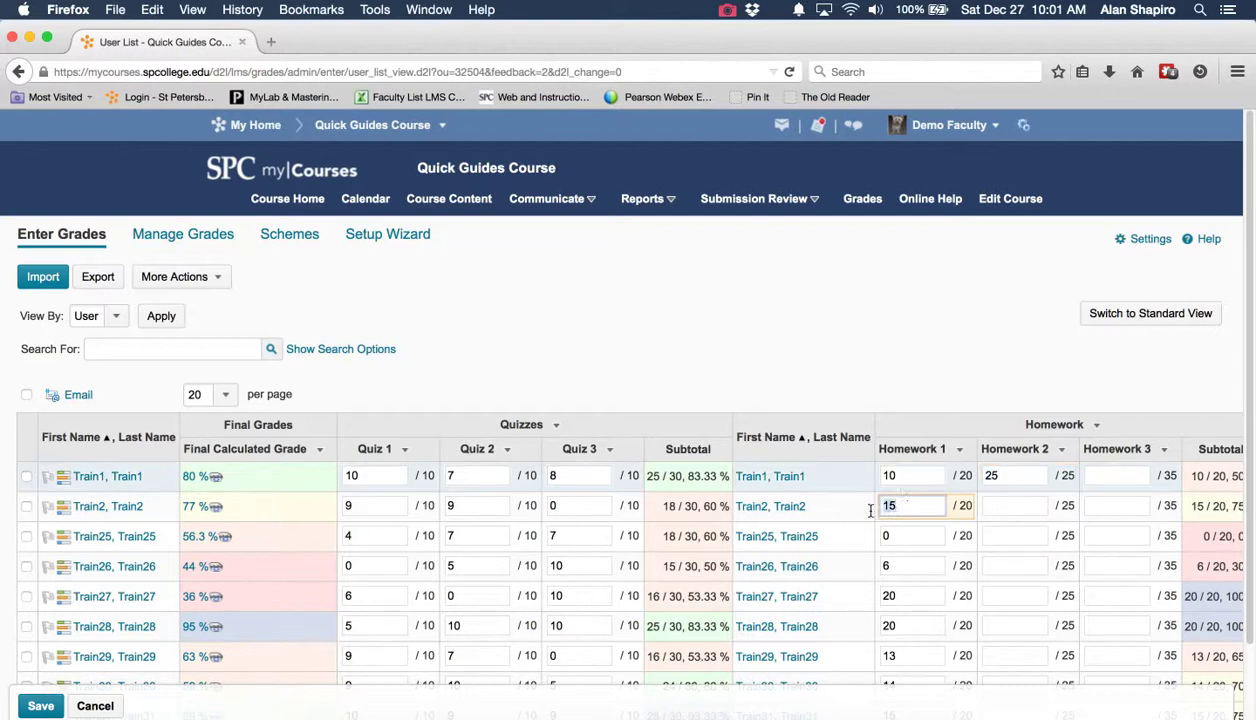
text(13)
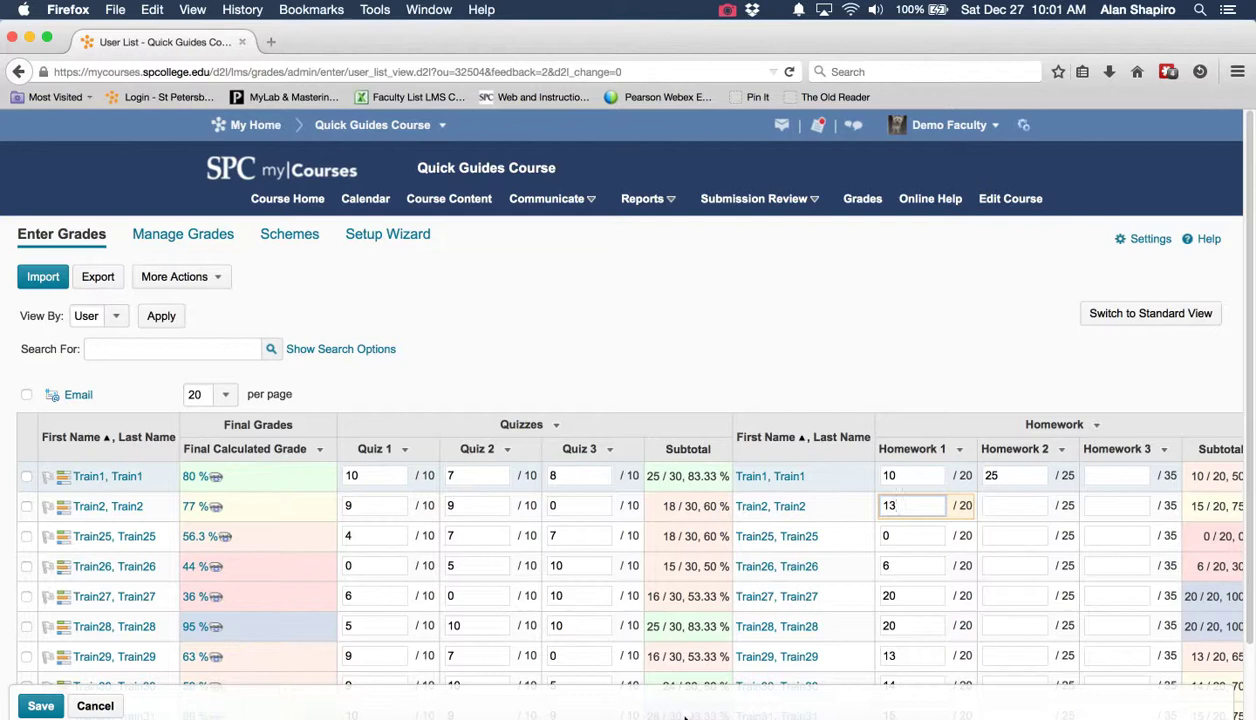
scroll(right, 3)
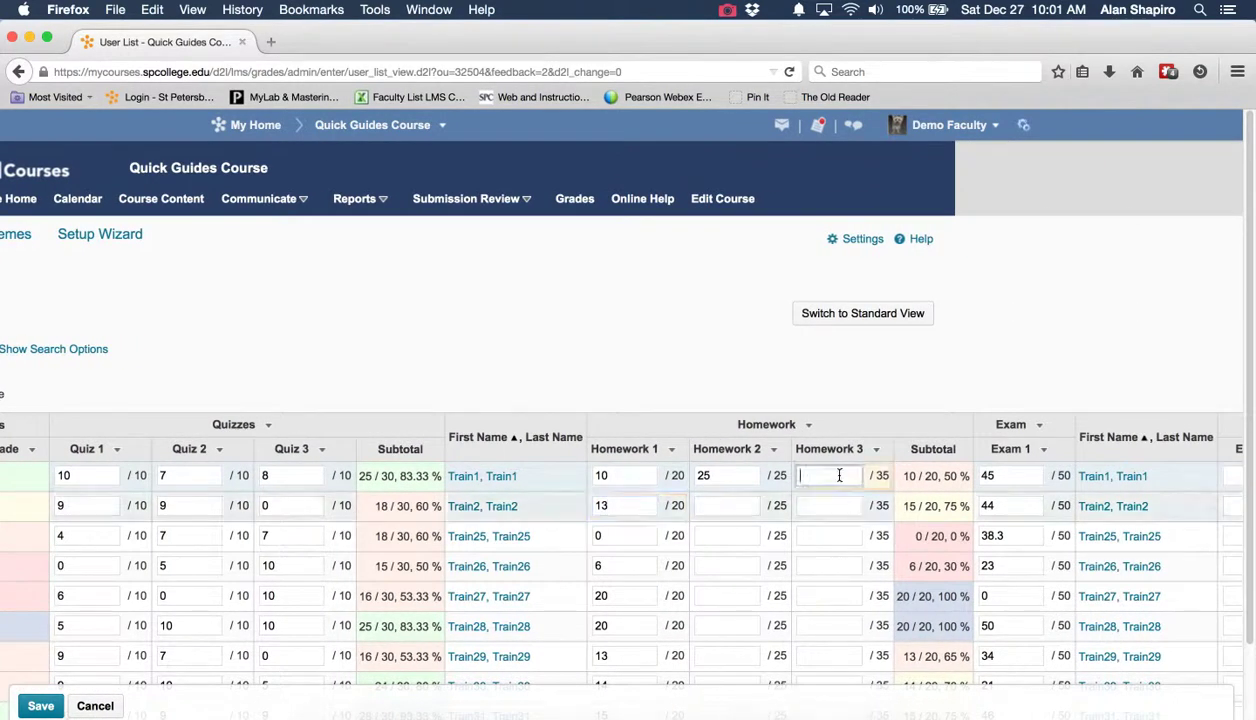
text(35)
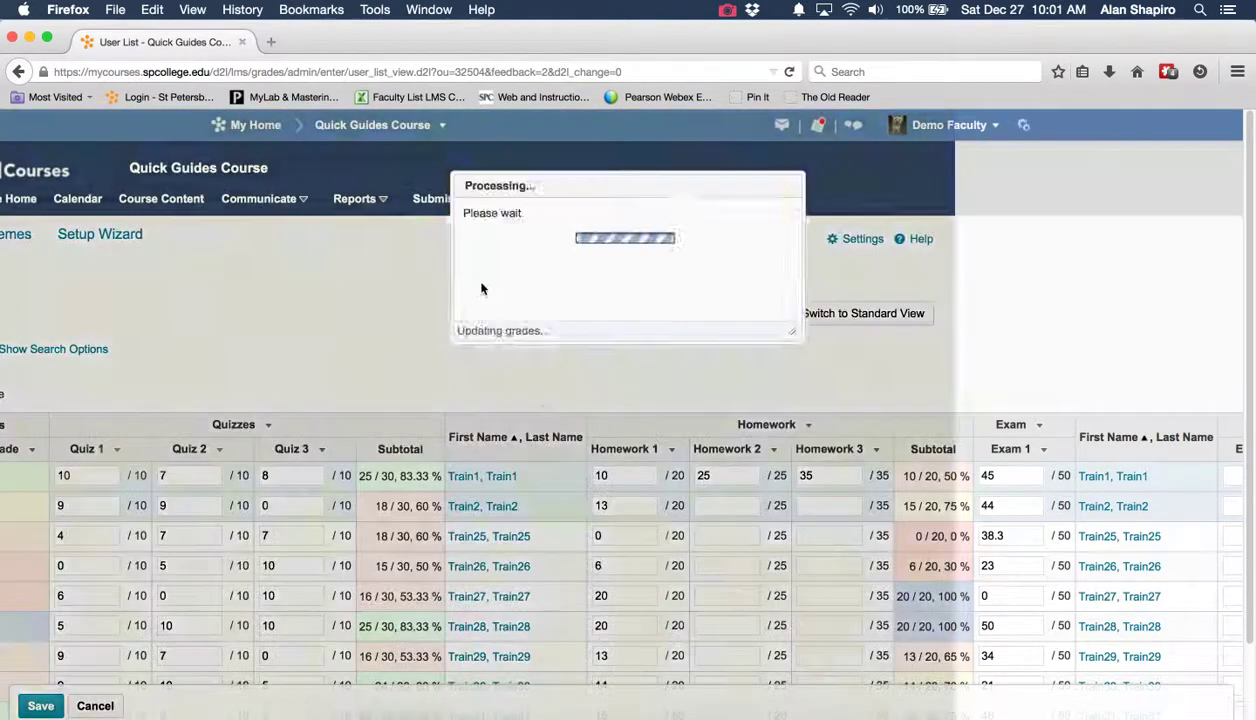
Step: Save the edited grades and return to Standard View showing Train1 87.5%, Train2 75%
click(40, 705)
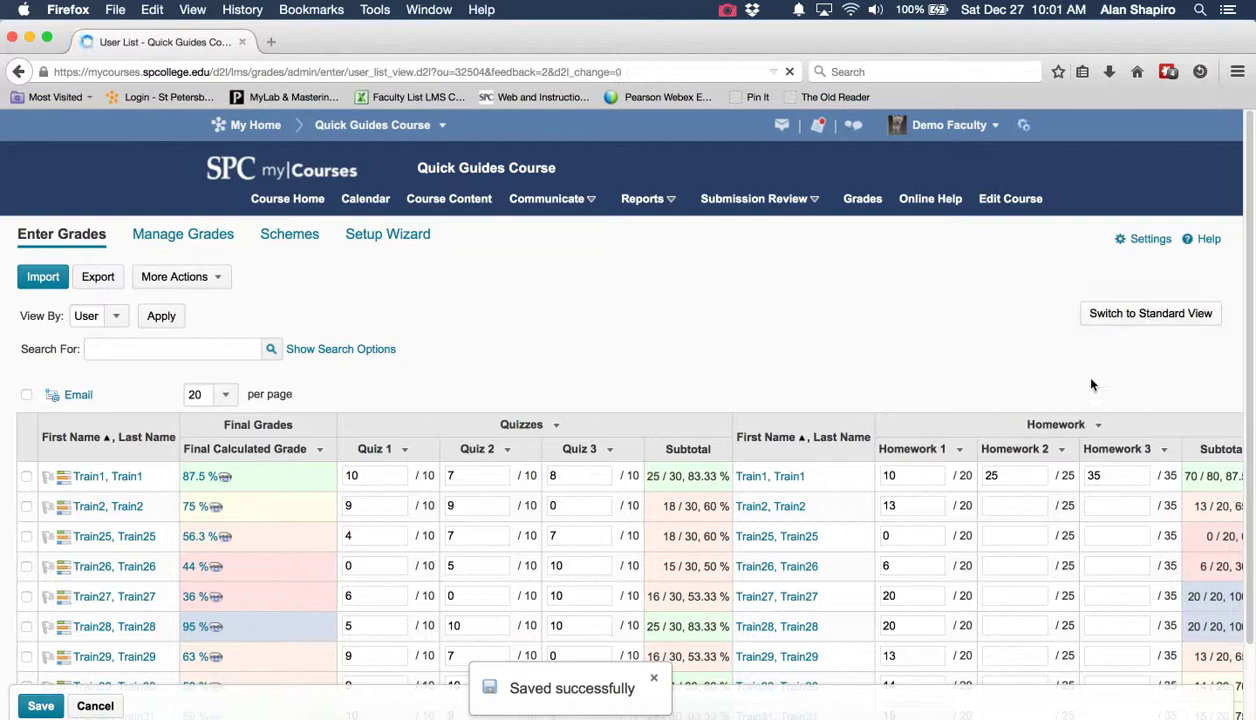
click(1150, 313)
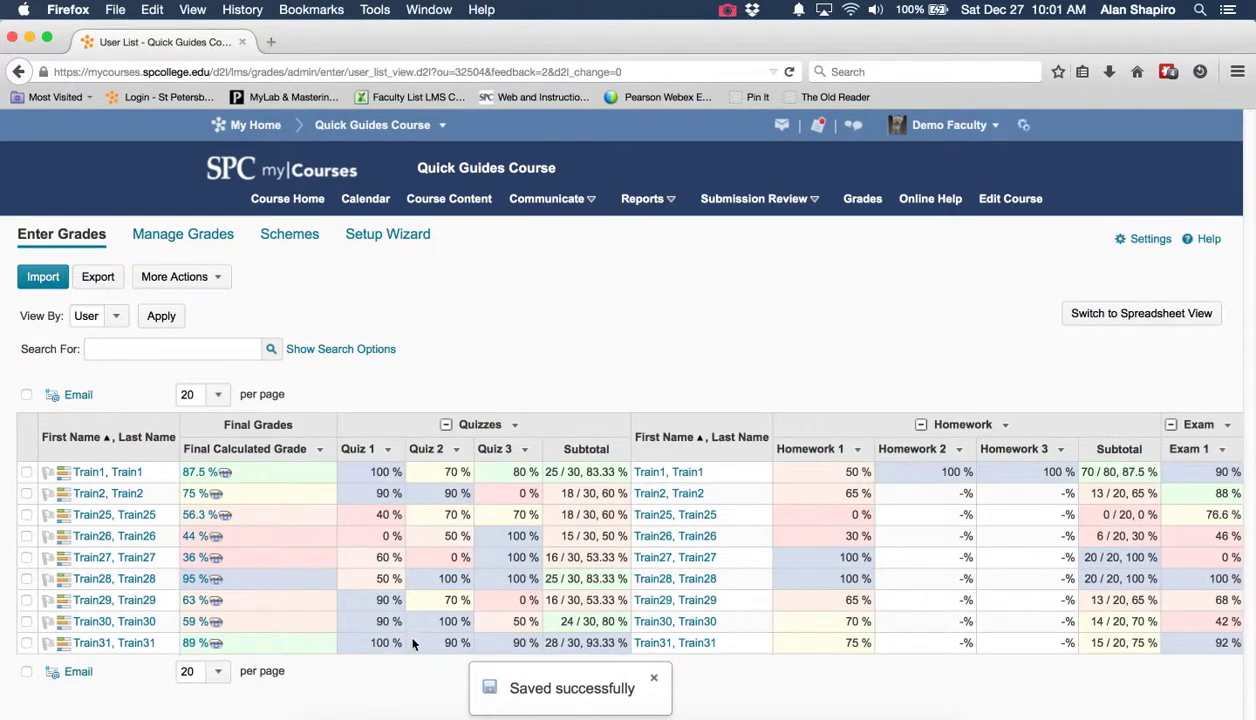